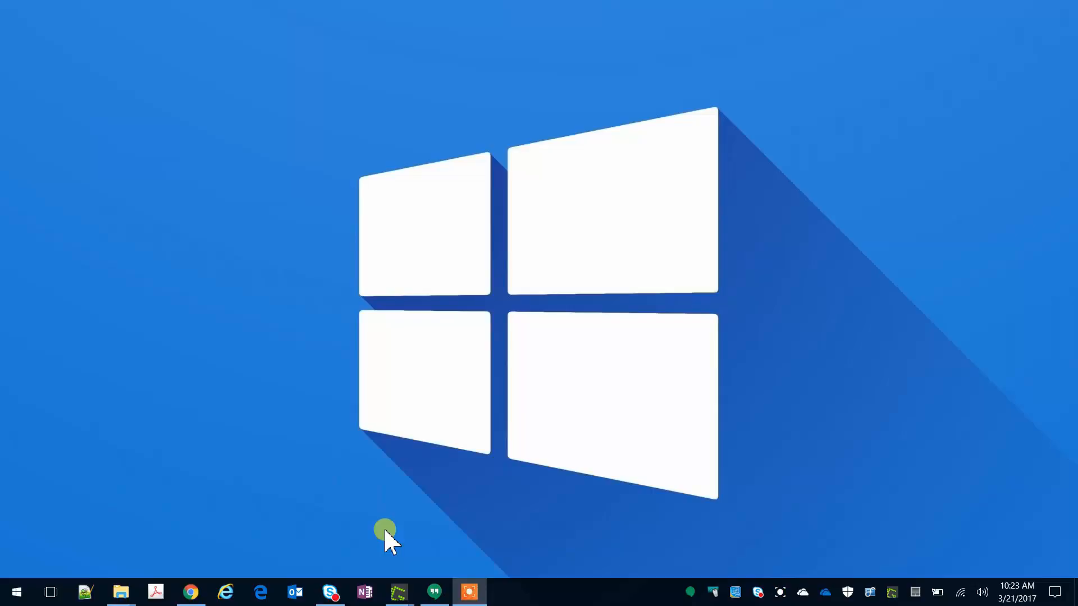
mouse_move(258, 592)
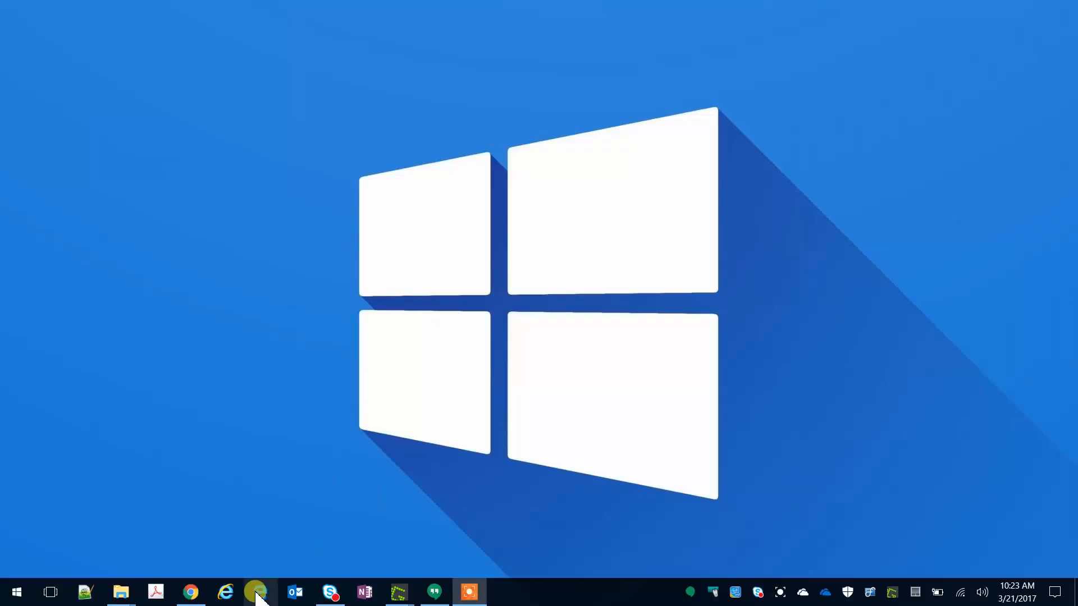
- Reach Threat management > Mail filtering and expand the Default spam filter policy summary
click(260, 591)
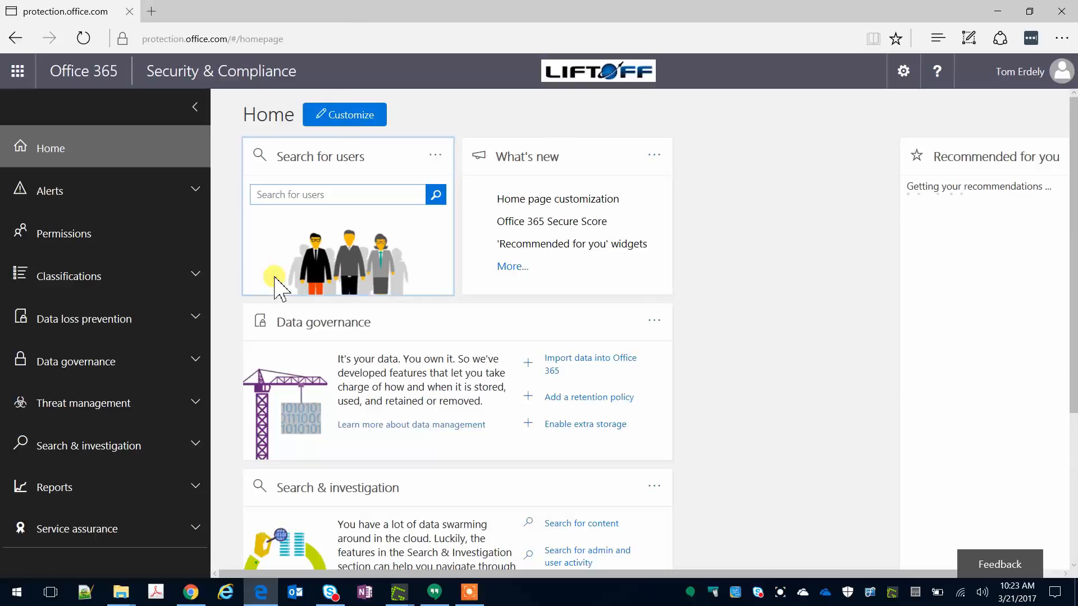
click(87, 403)
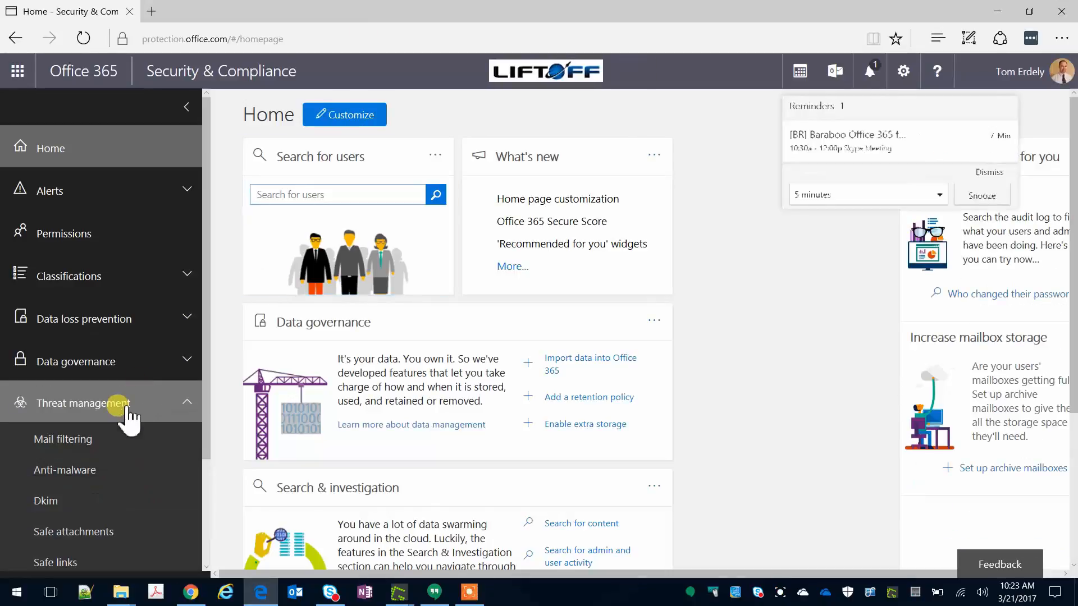
click(63, 439)
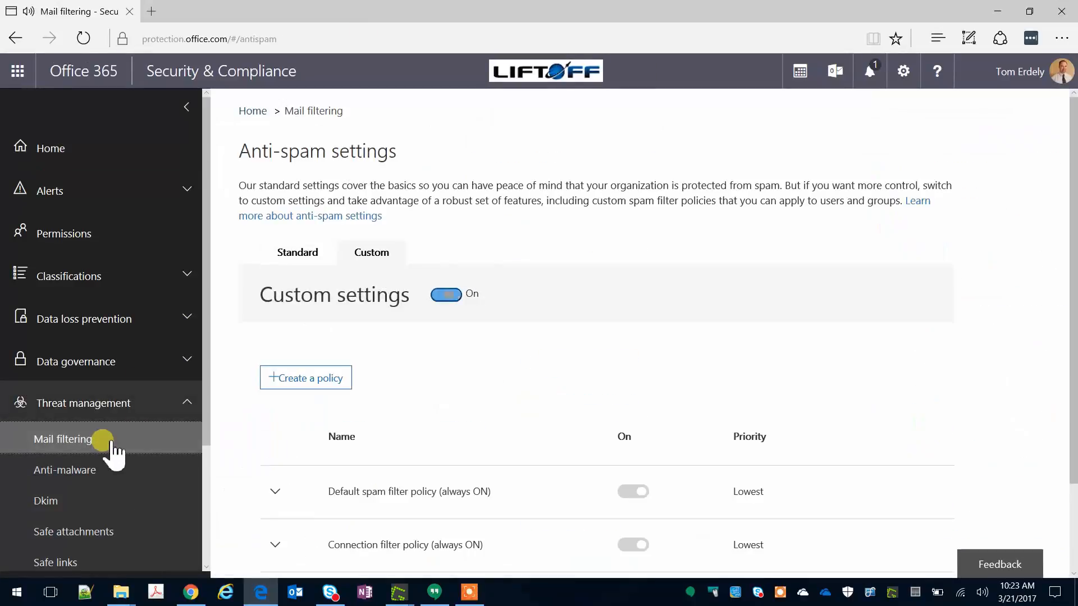
scroll(down, 3)
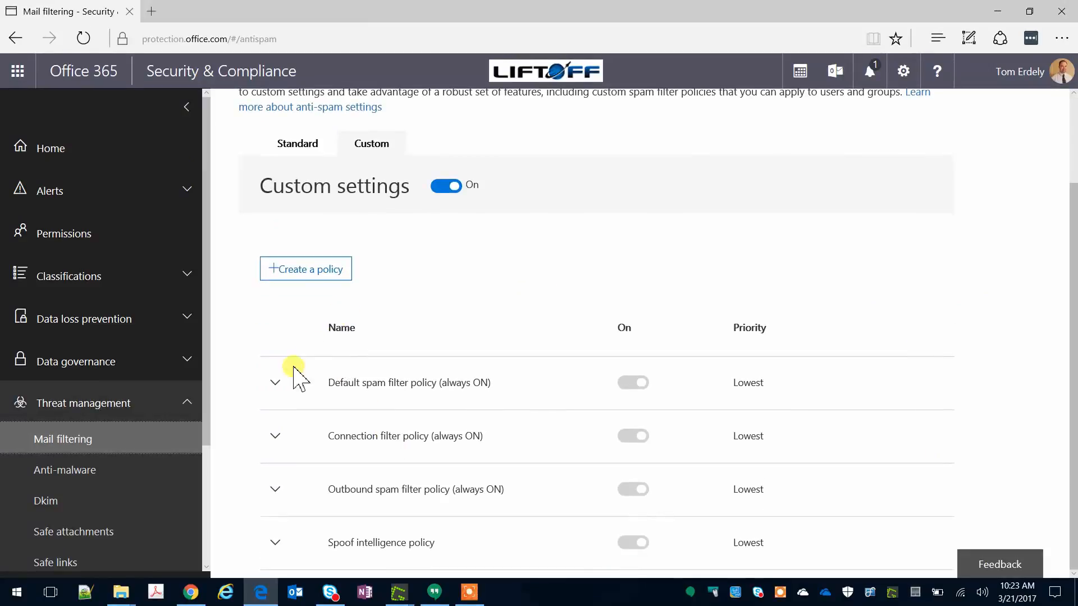
click(275, 382)
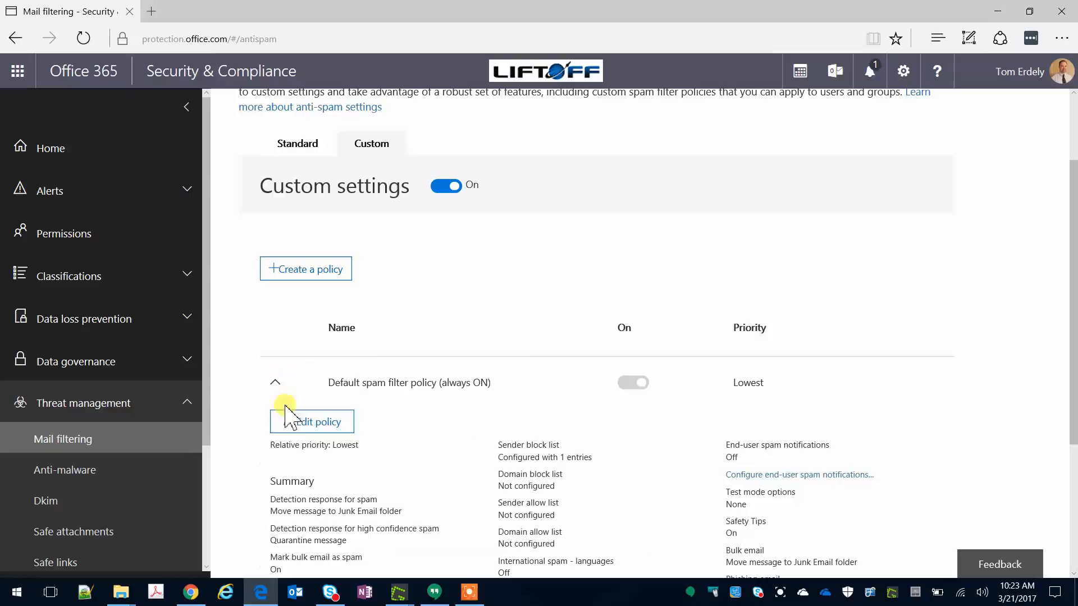
- In the policy editor, set High confidence spam to Move message to Junk Email folder
click(311, 421)
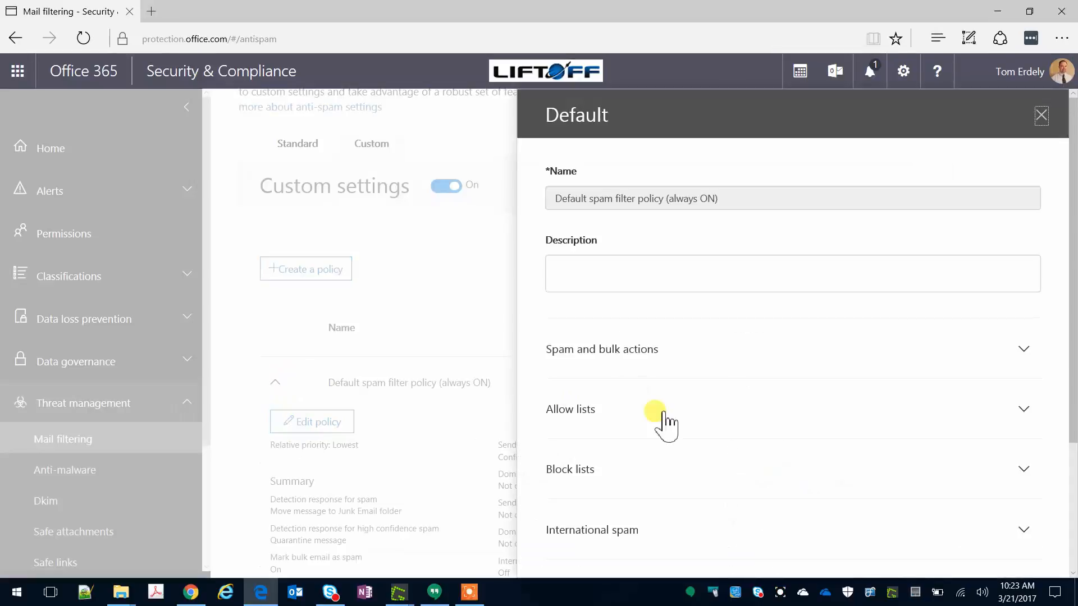
click(602, 349)
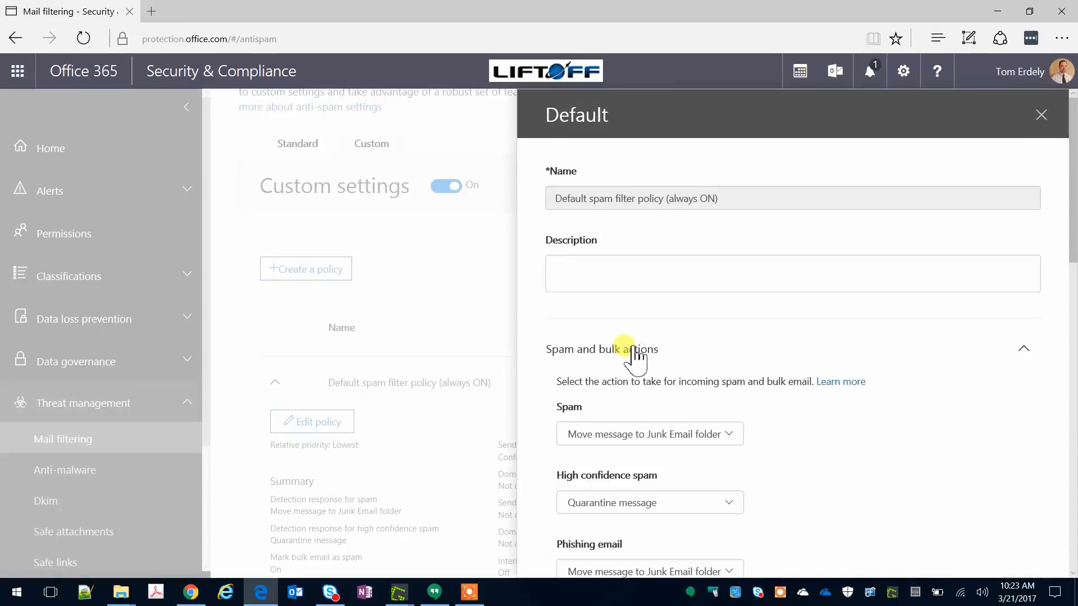
scroll(down, 3)
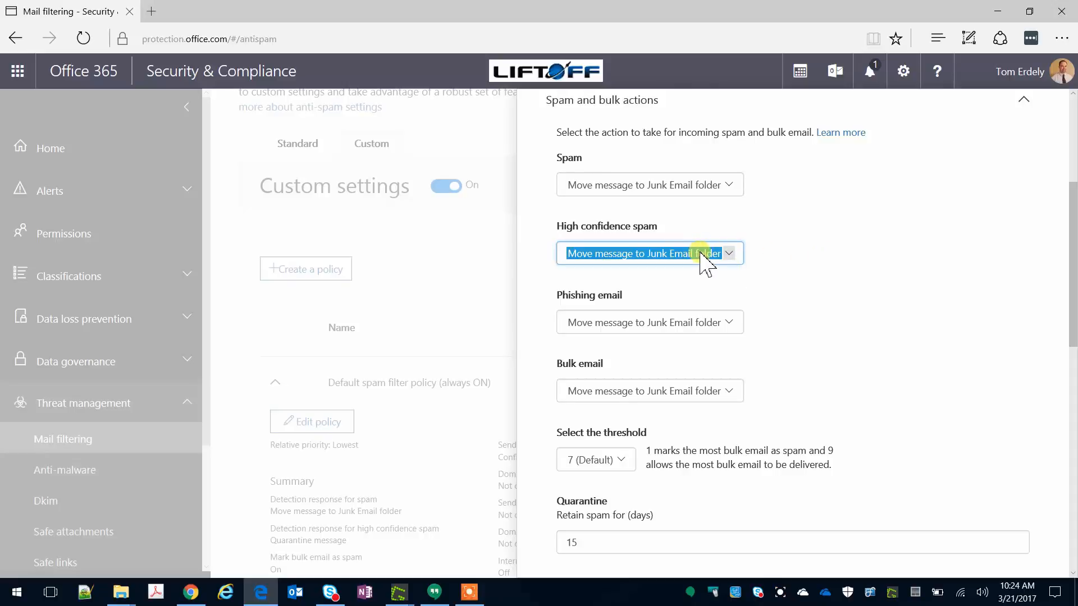
click(725, 253)
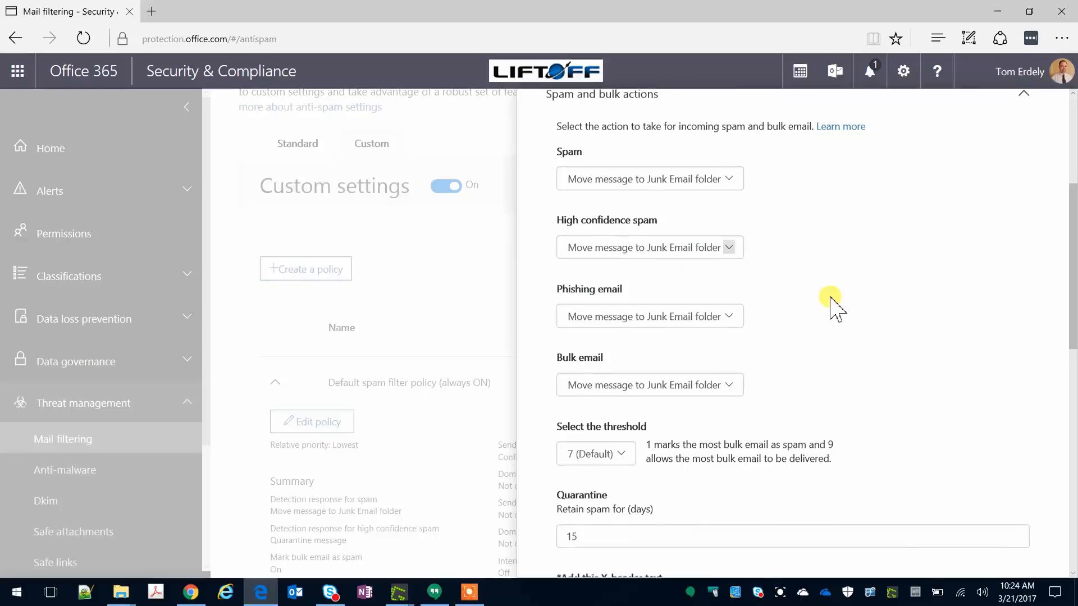
scroll(down, 3)
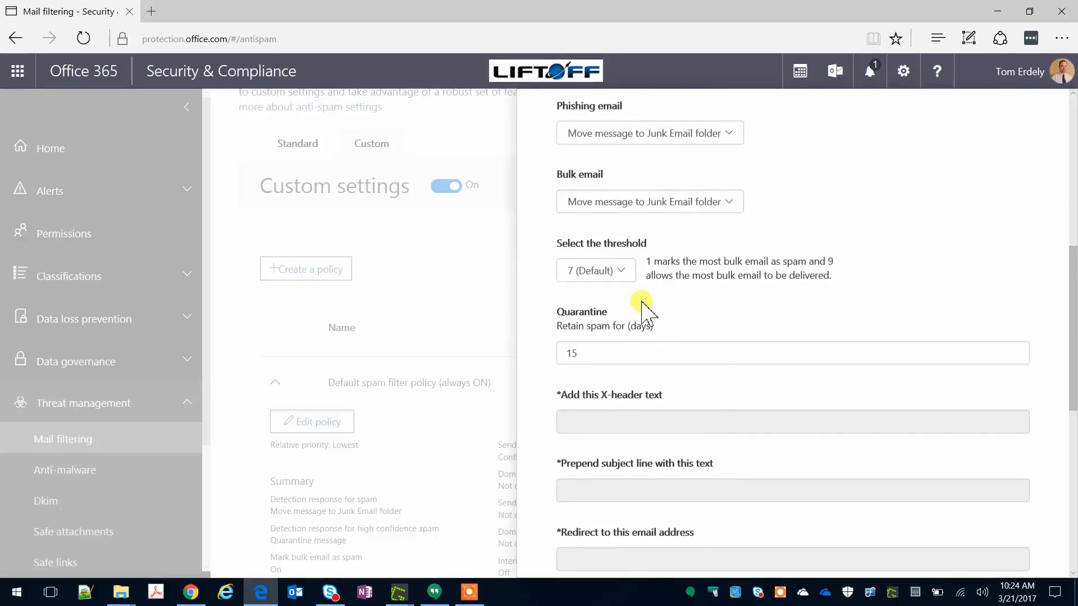
mouse_move(625, 279)
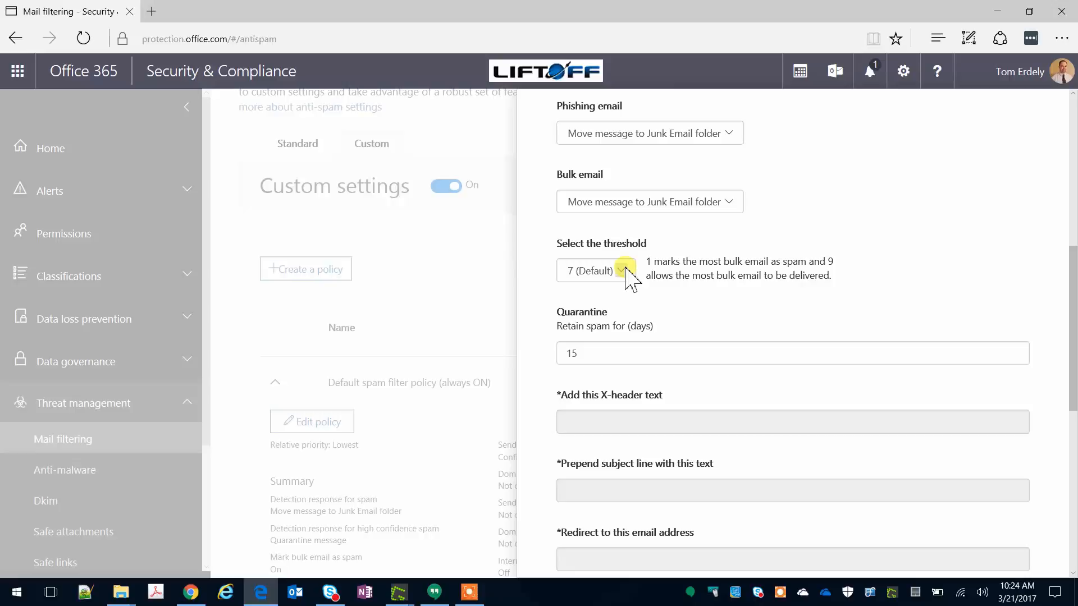
mouse_move(684, 317)
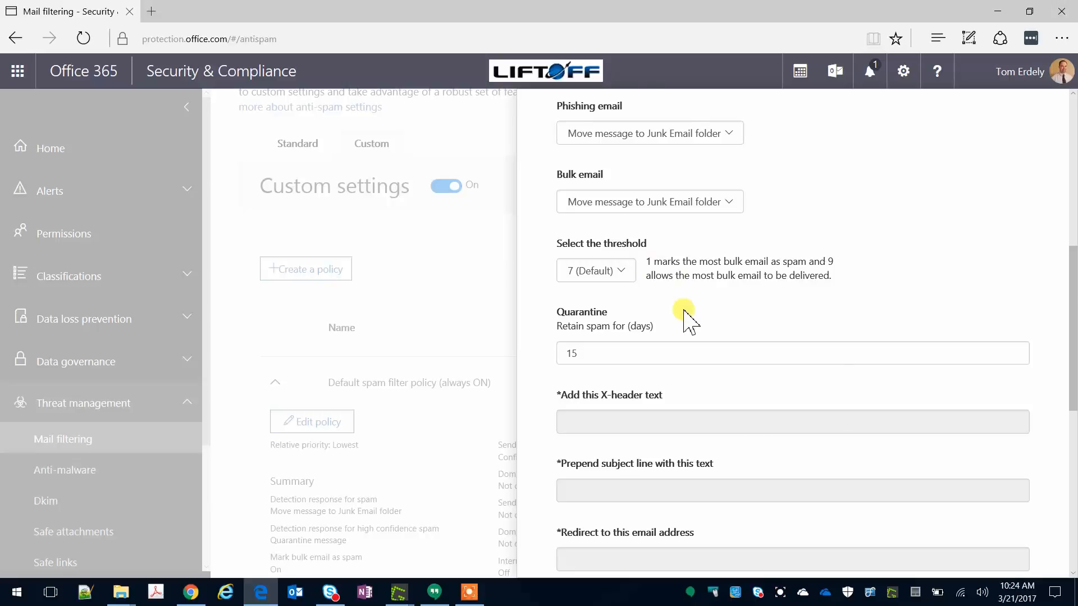
scroll(down, 3)
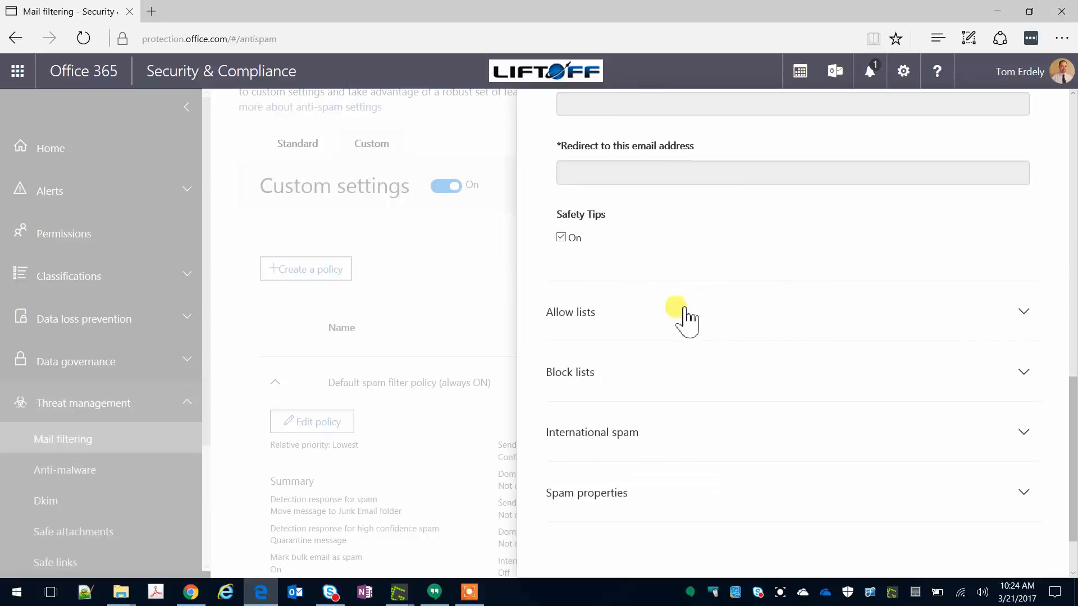
- Expand the Allow lists section showing allowed senders and domains
click(570, 311)
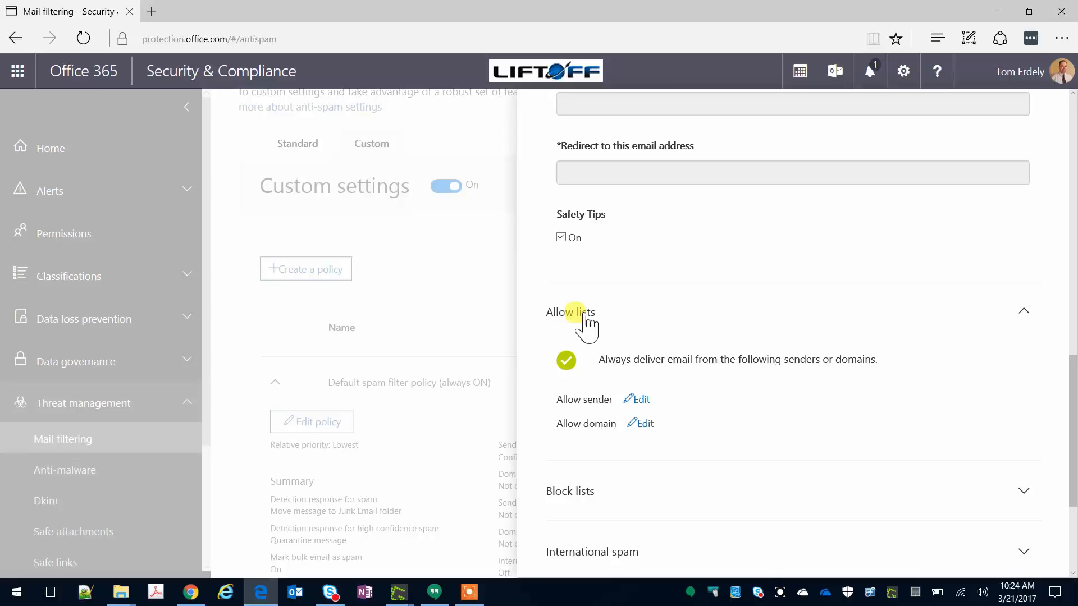
mouse_move(687, 344)
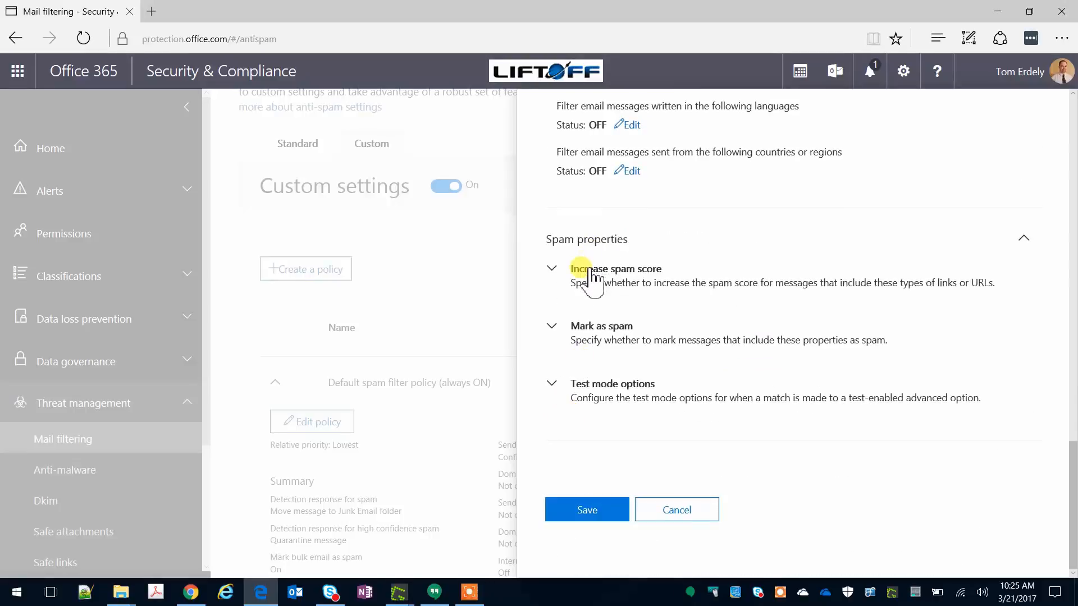
- Expand the Increase spam score options under Spam properties
click(551, 269)
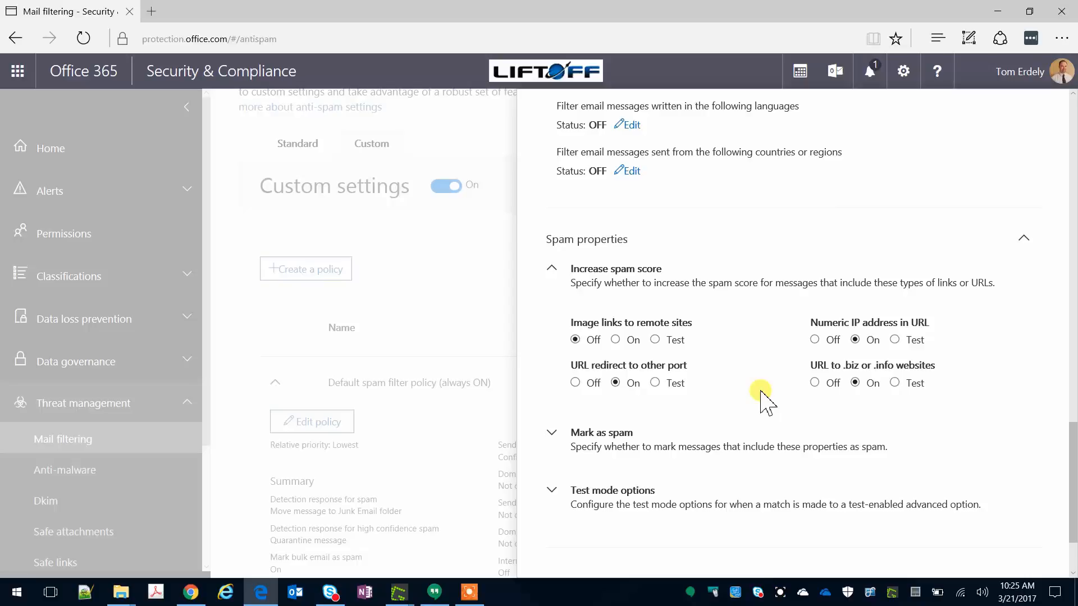
mouse_move(701, 388)
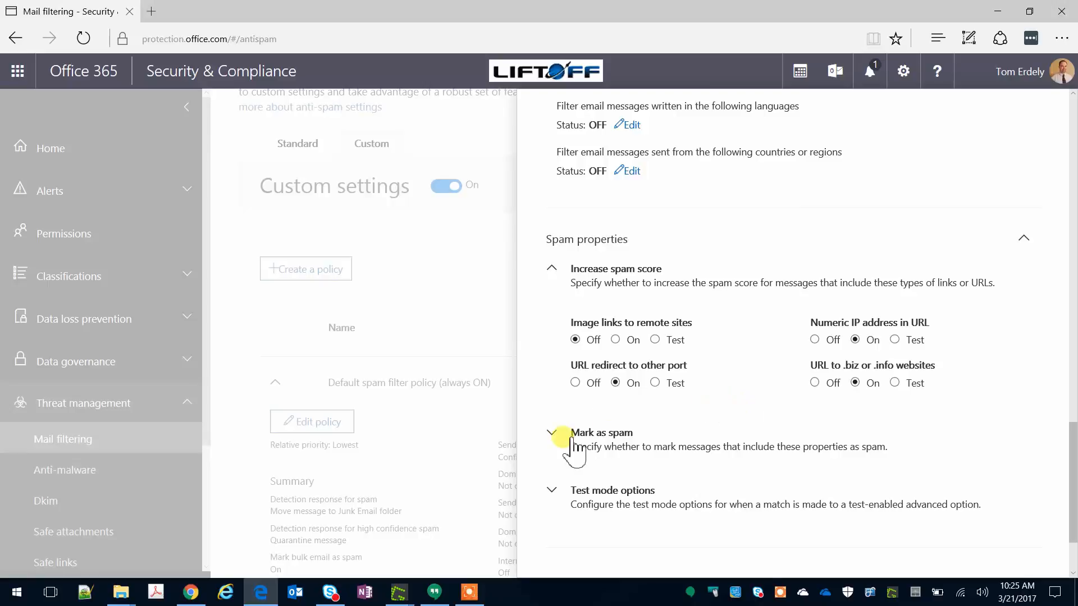
- Expand Mark as spam and review HTML tag, web bugs, SPF, Sender ID and NDR backscatter toggles
click(551, 432)
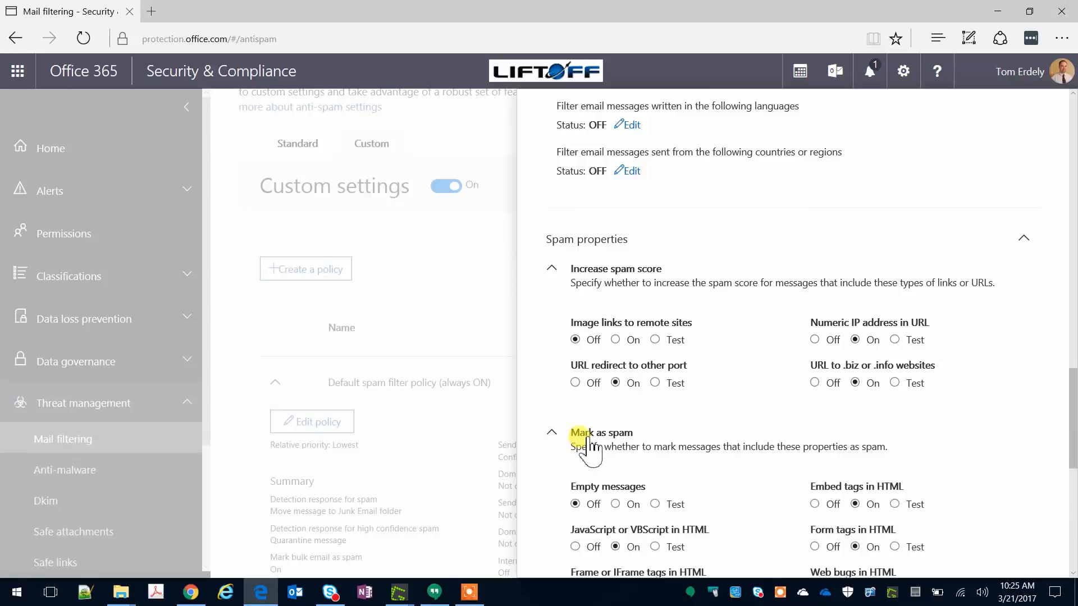
scroll(down, 3)
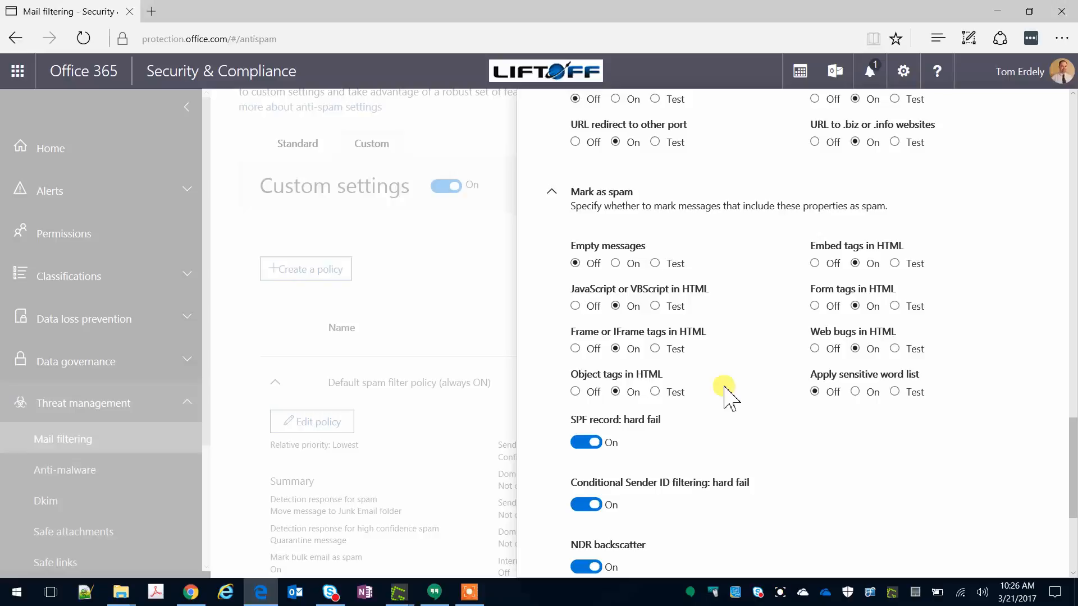
scroll(down, 3)
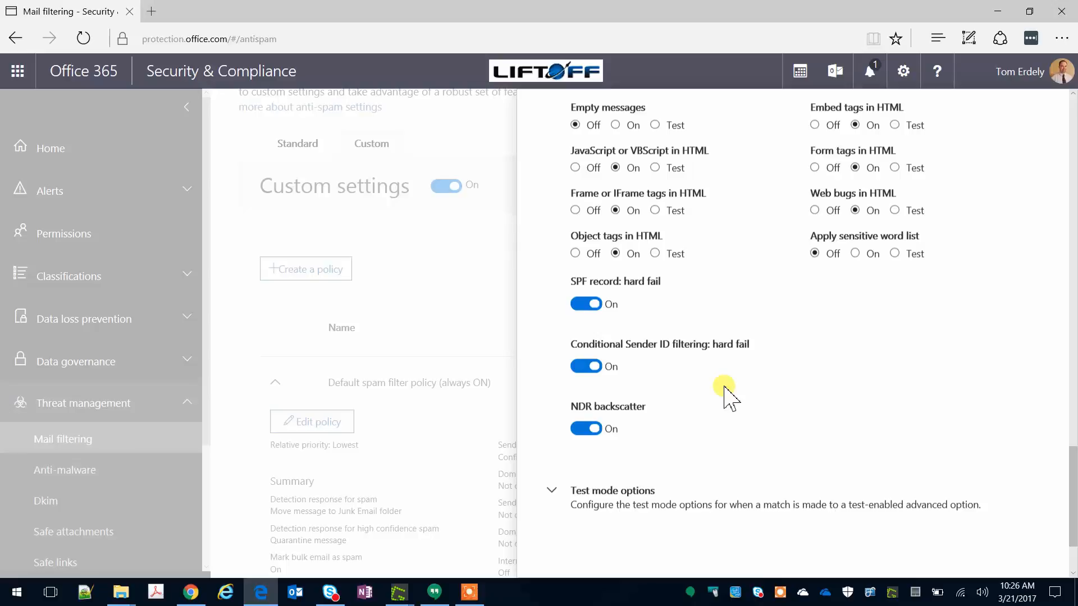
scroll(down, 3)
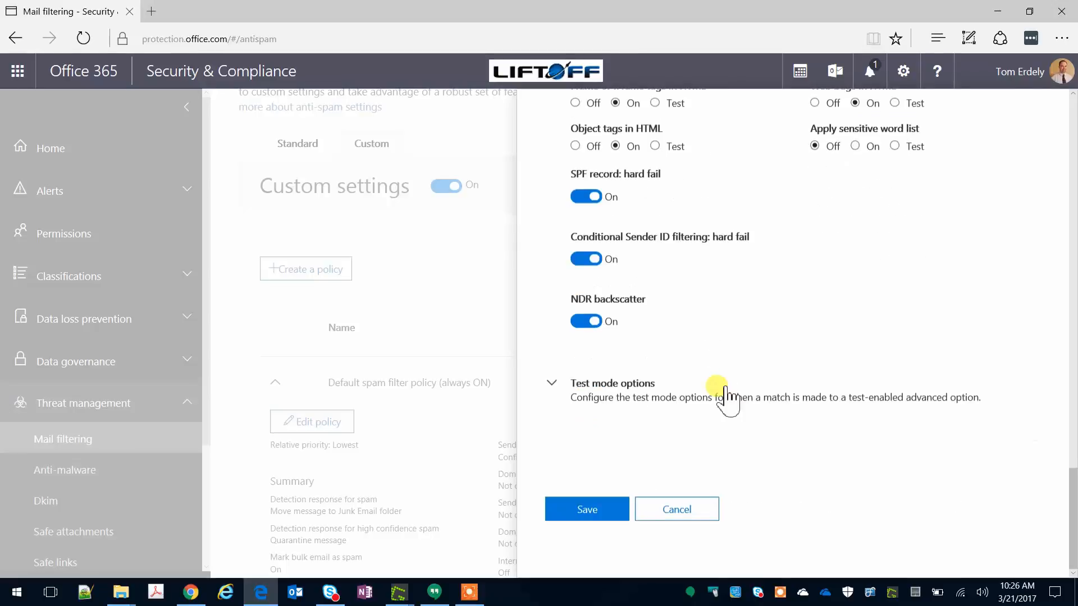
- Save the Default spam filter policy and collapse its row in the policy list
click(586, 508)
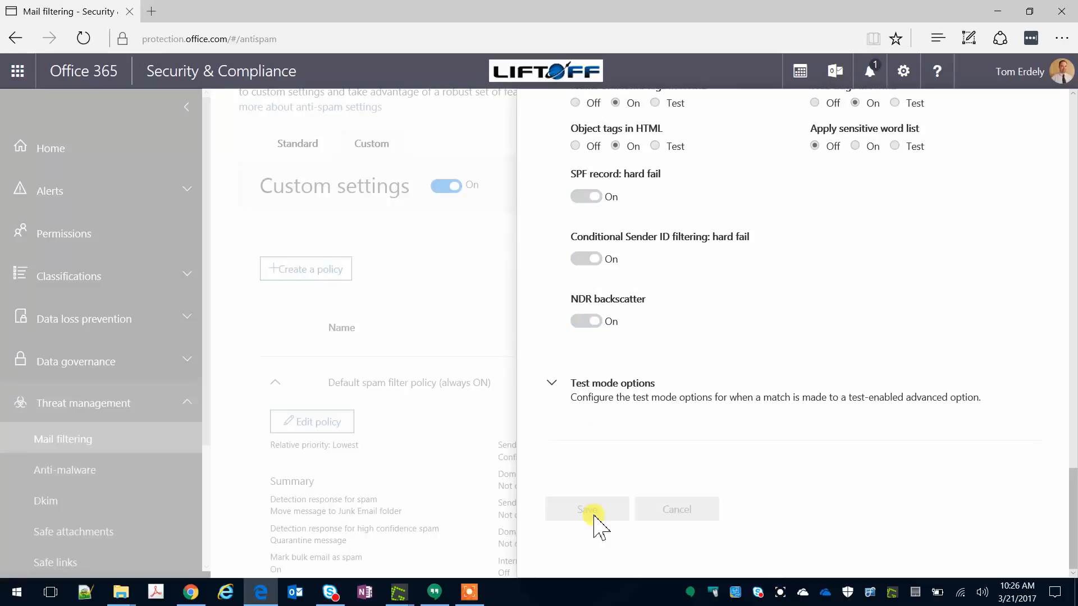
click(586, 509)
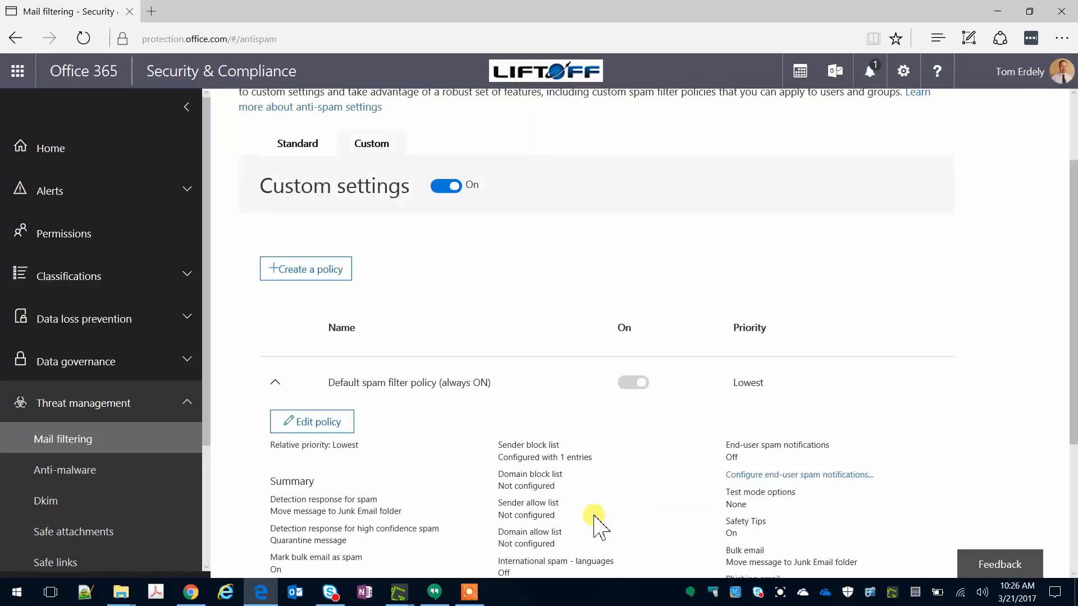
click(275, 381)
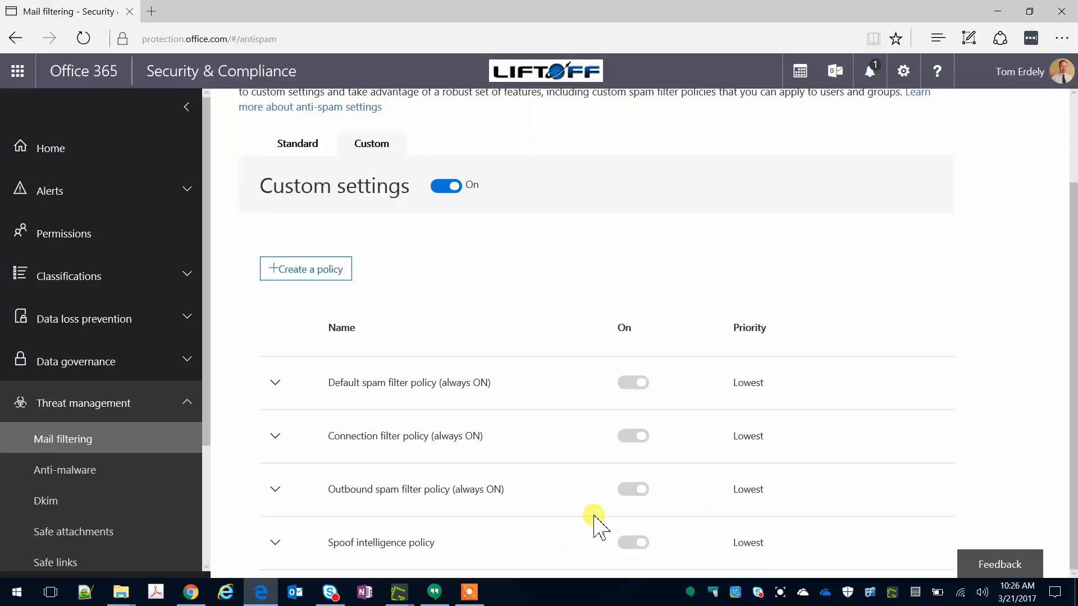